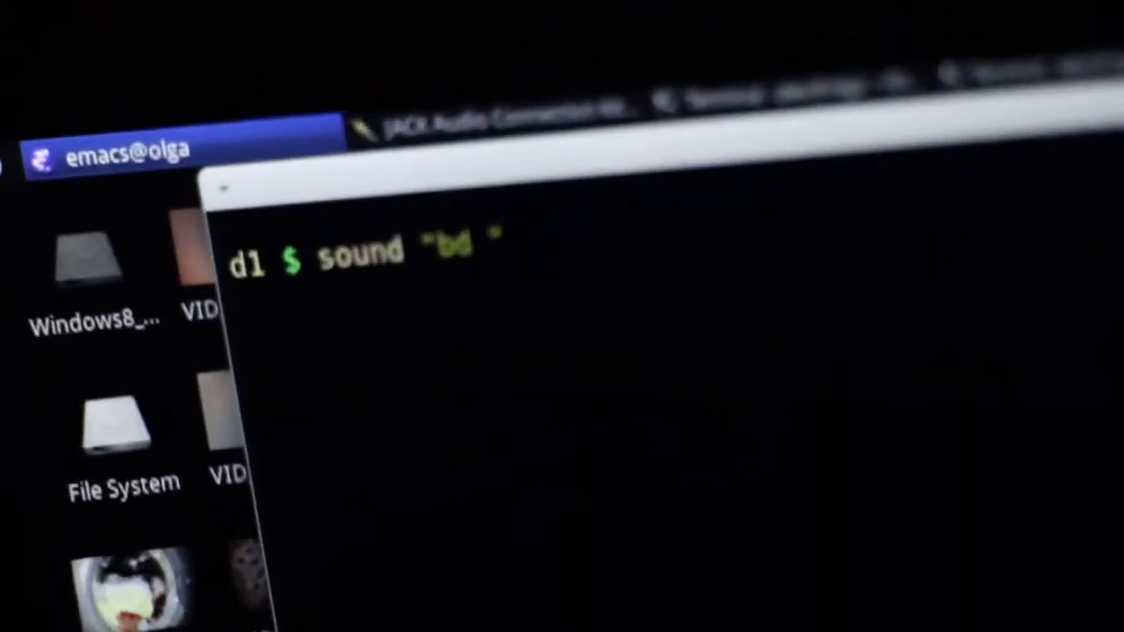
type("sn")
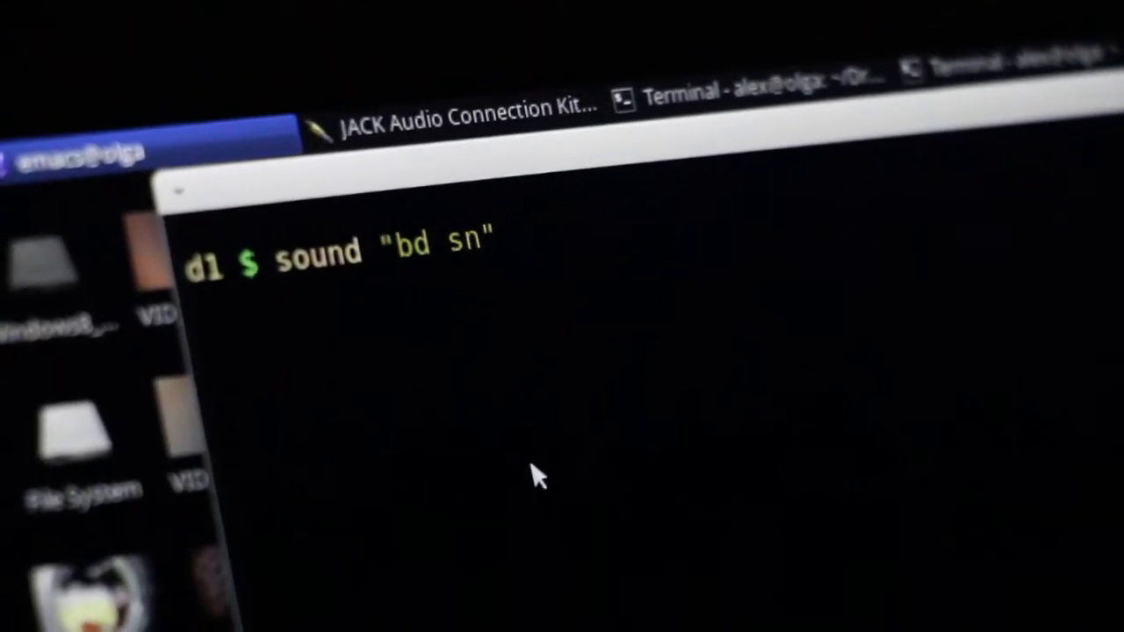
type(":2")
type("d2 $ sound \"")
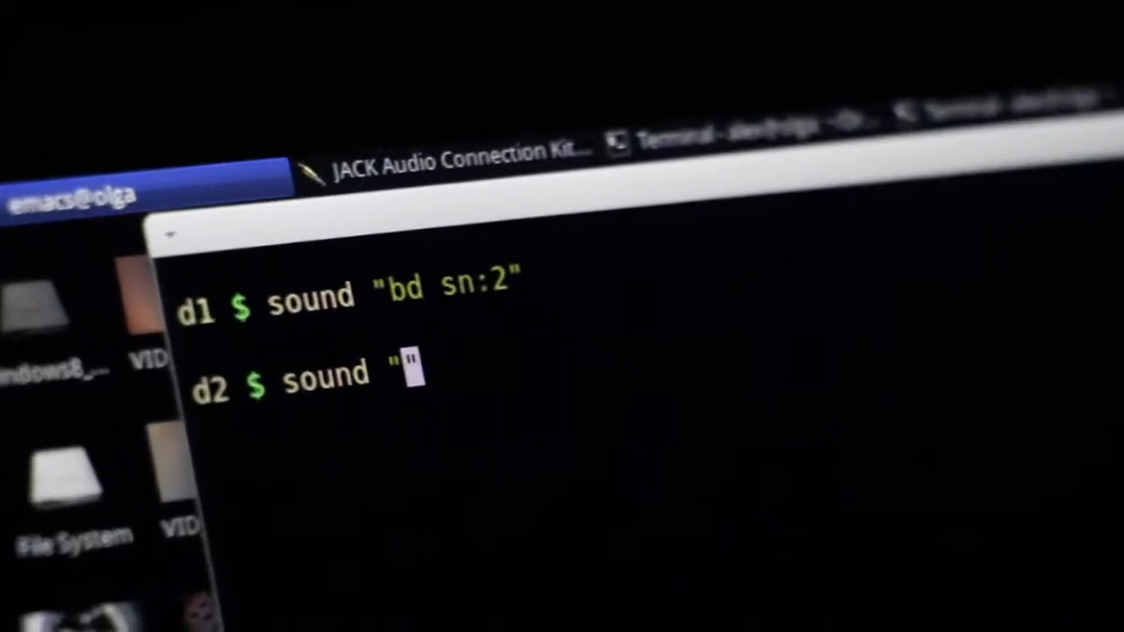
type("cp*3")
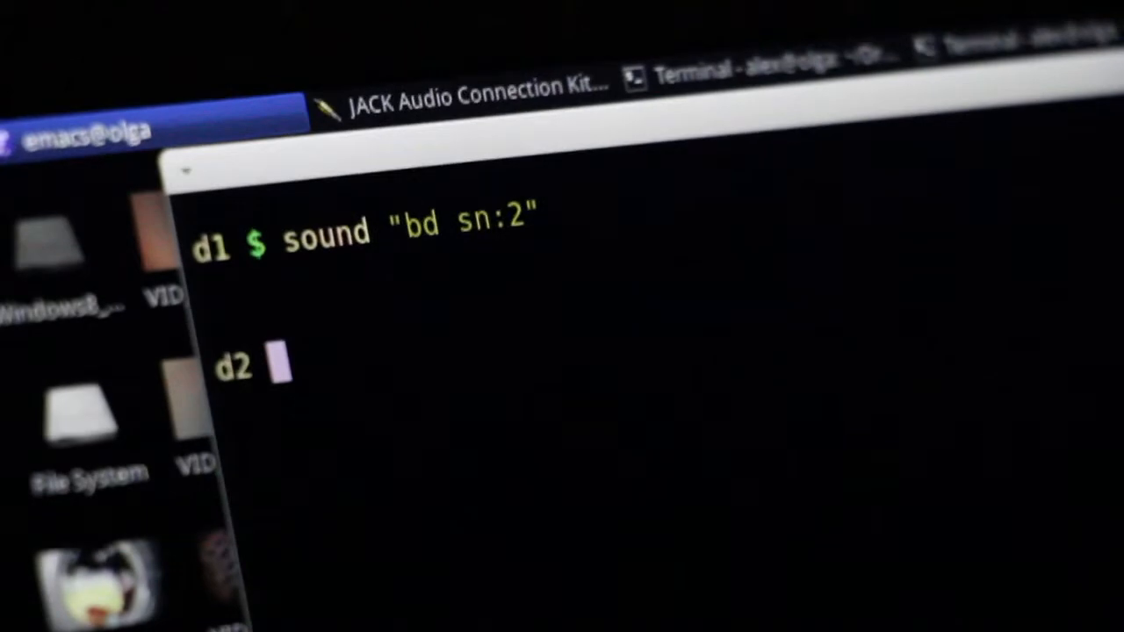
type("silence")
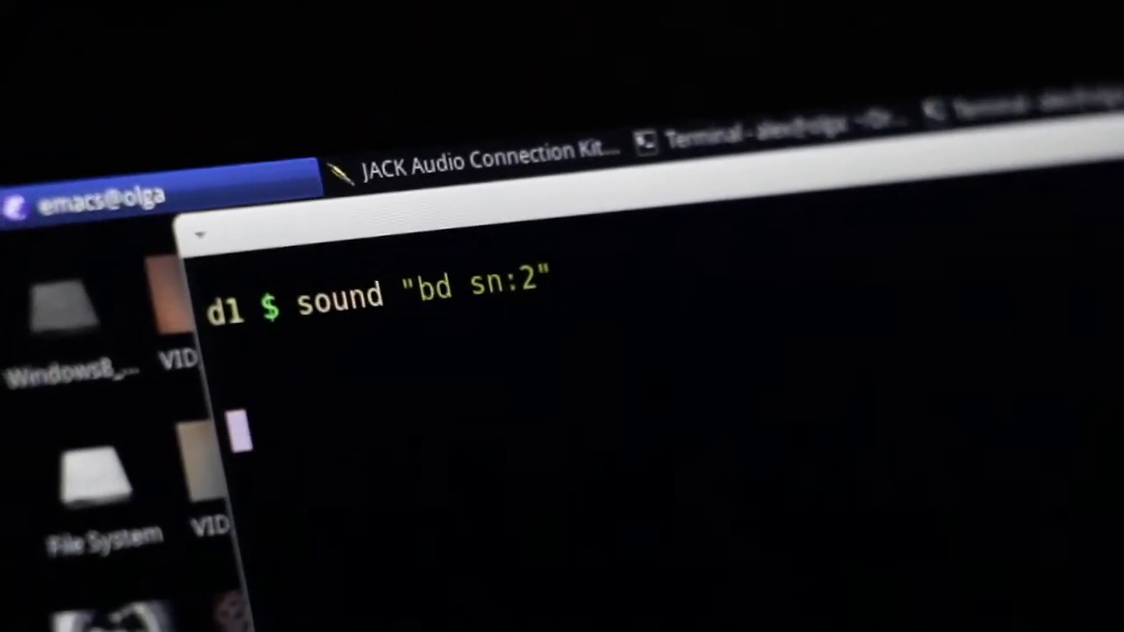
type("hush")
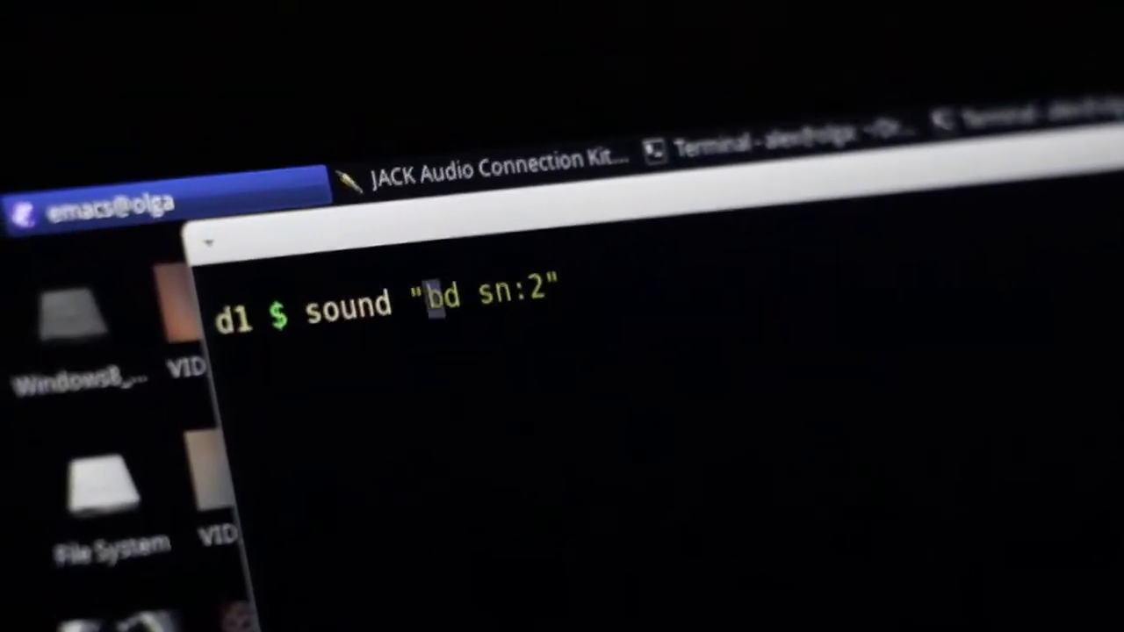
type("{")
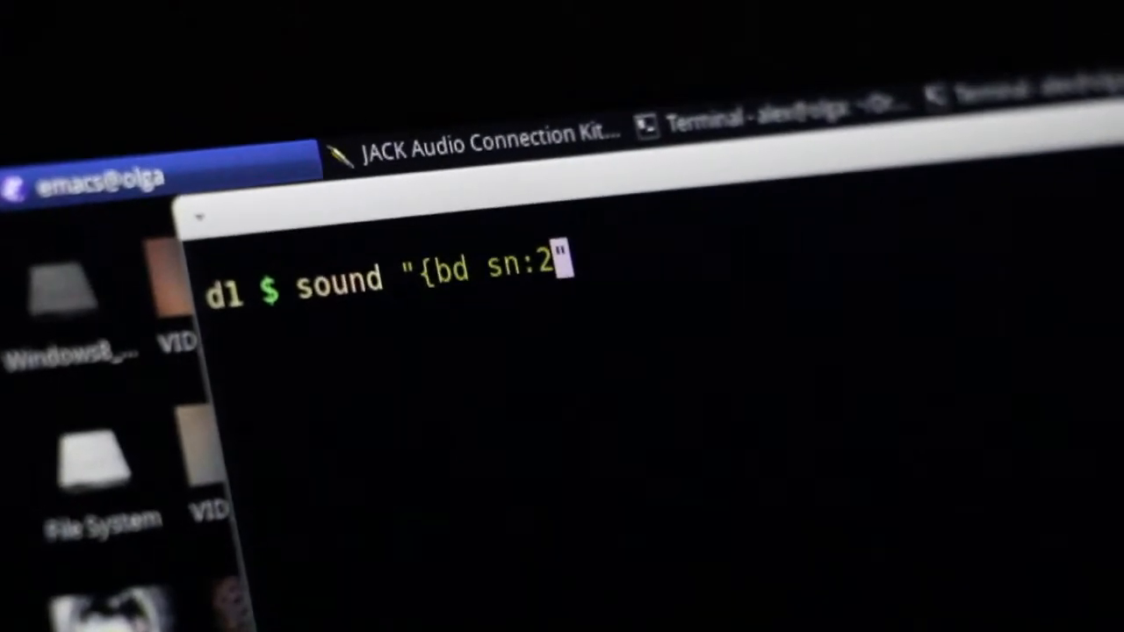
type("}")
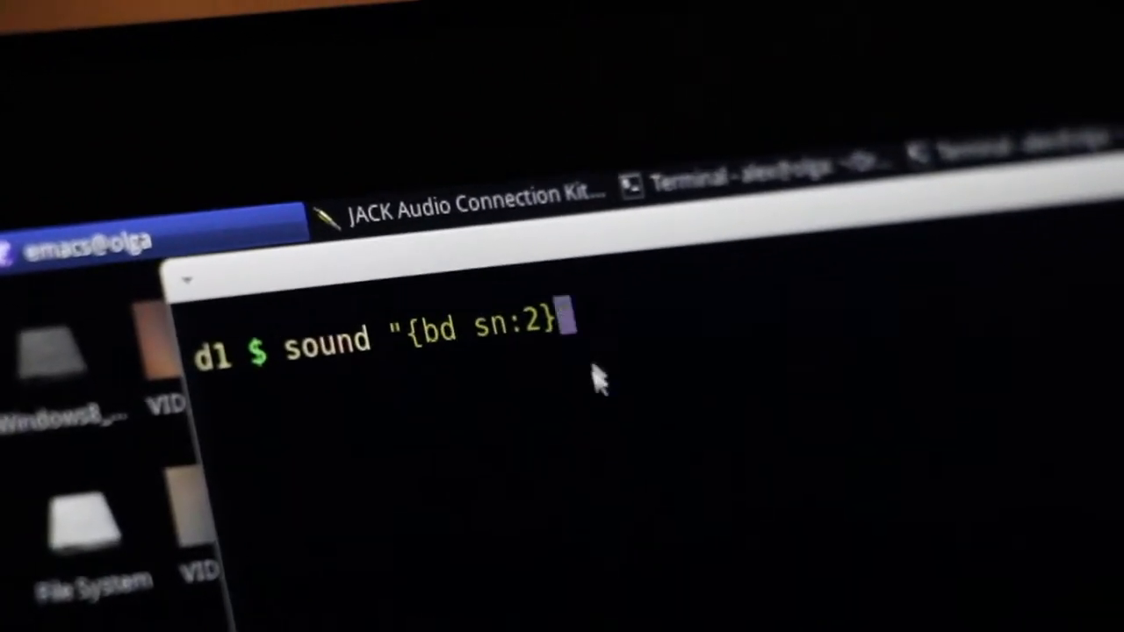
type(", bd")
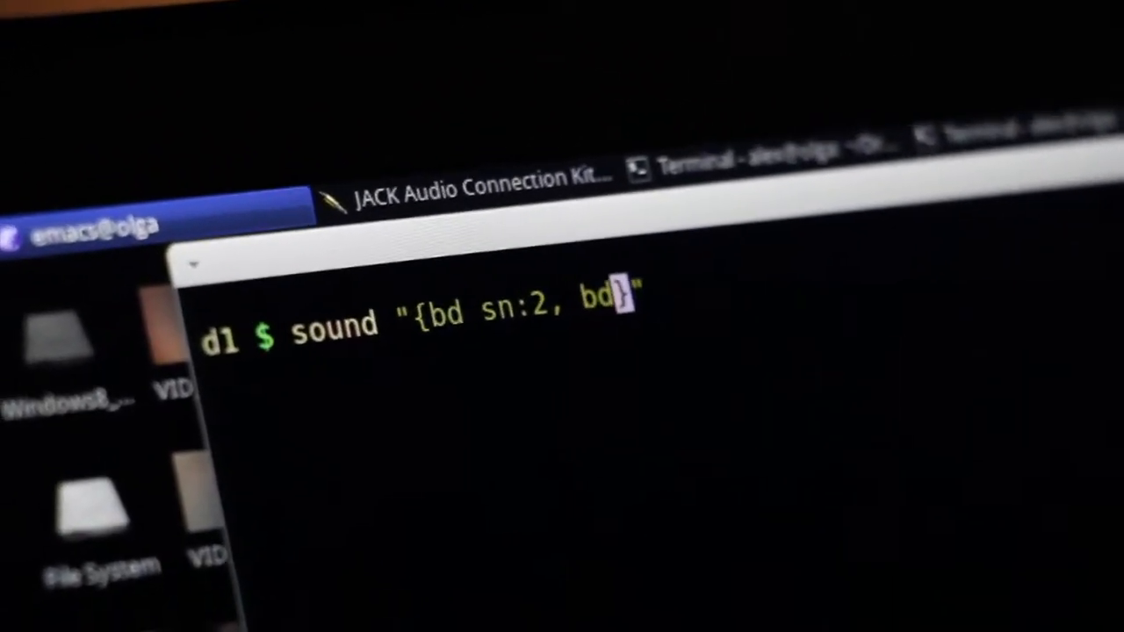
type("*4 ht lt")
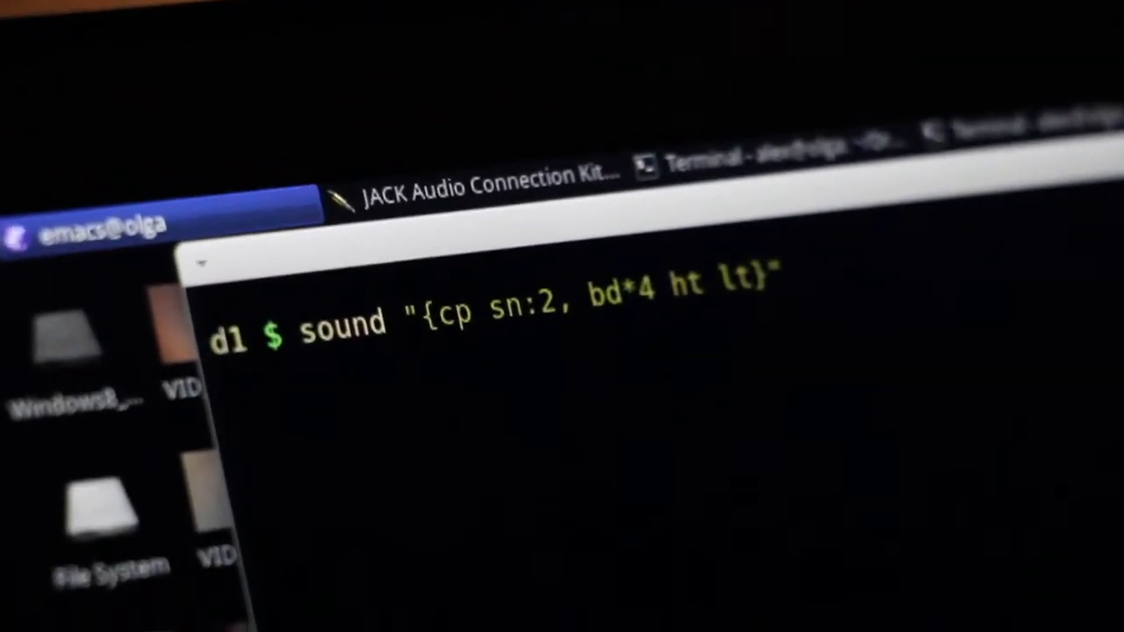
type("hush")
type("[")
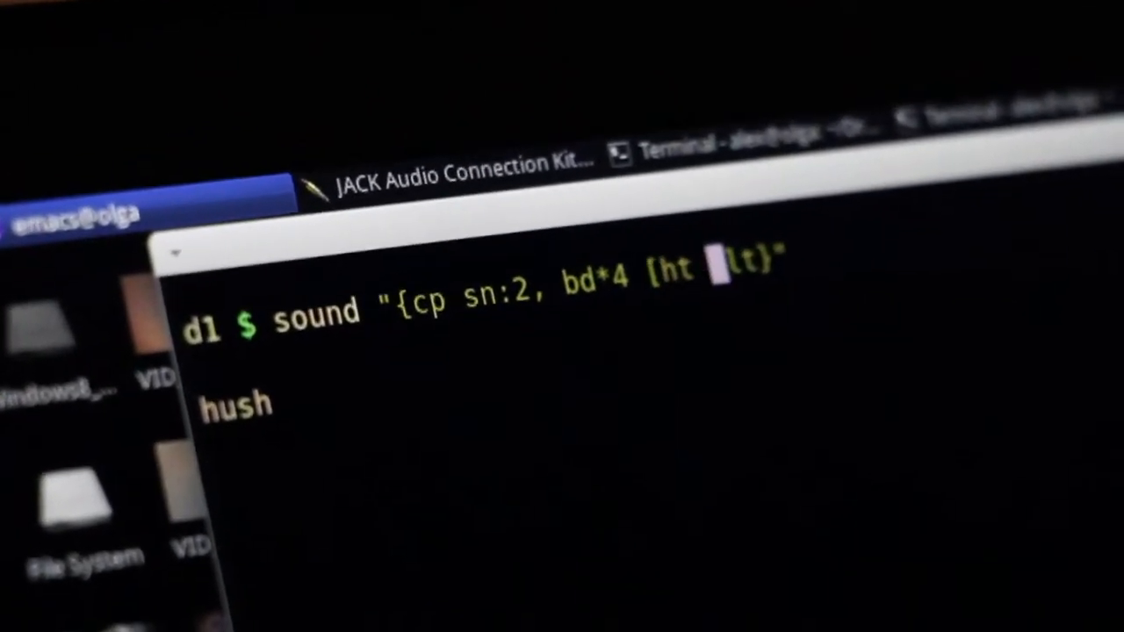
type("ht\\")
type("cd")
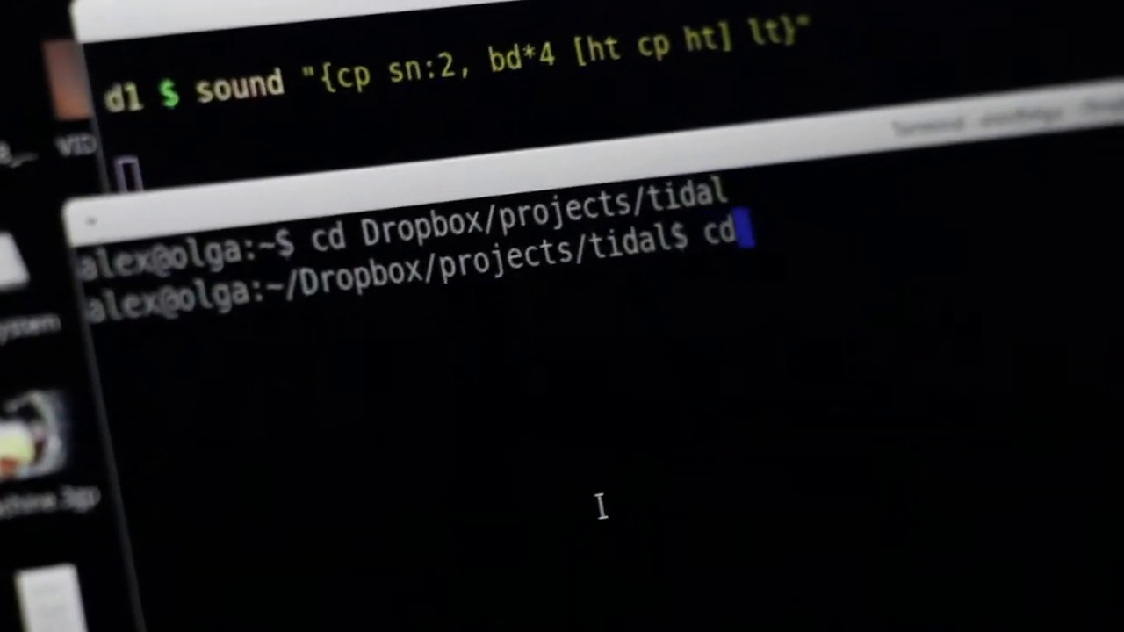
type("..")
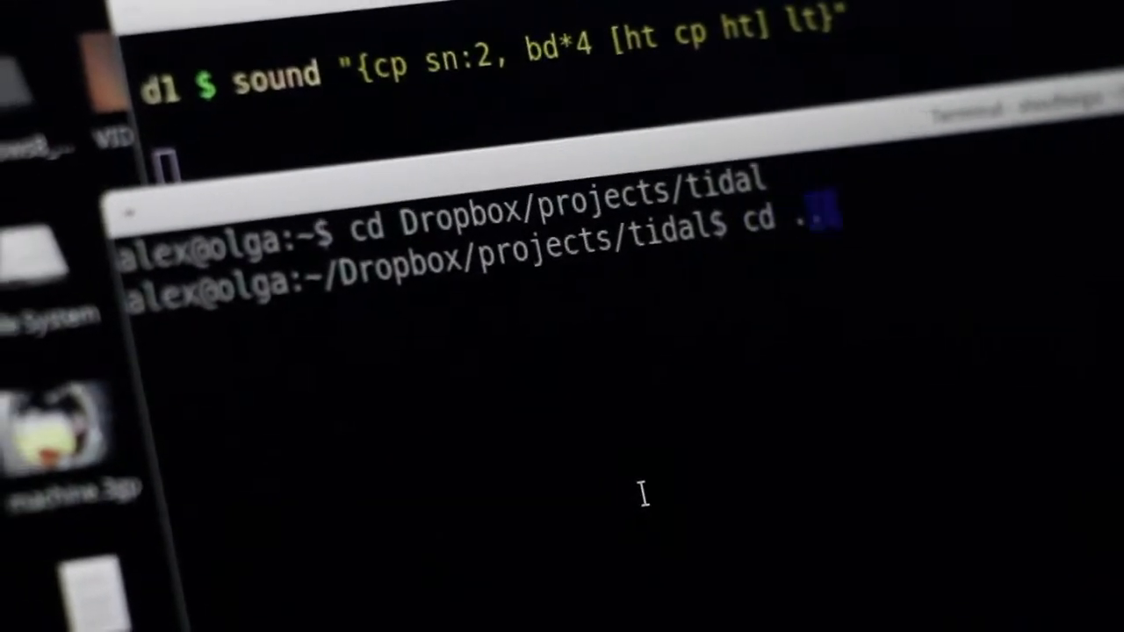
type("cd dirt/sam")
left_click(465, 164)
type("d1 $ sound \"cp:")
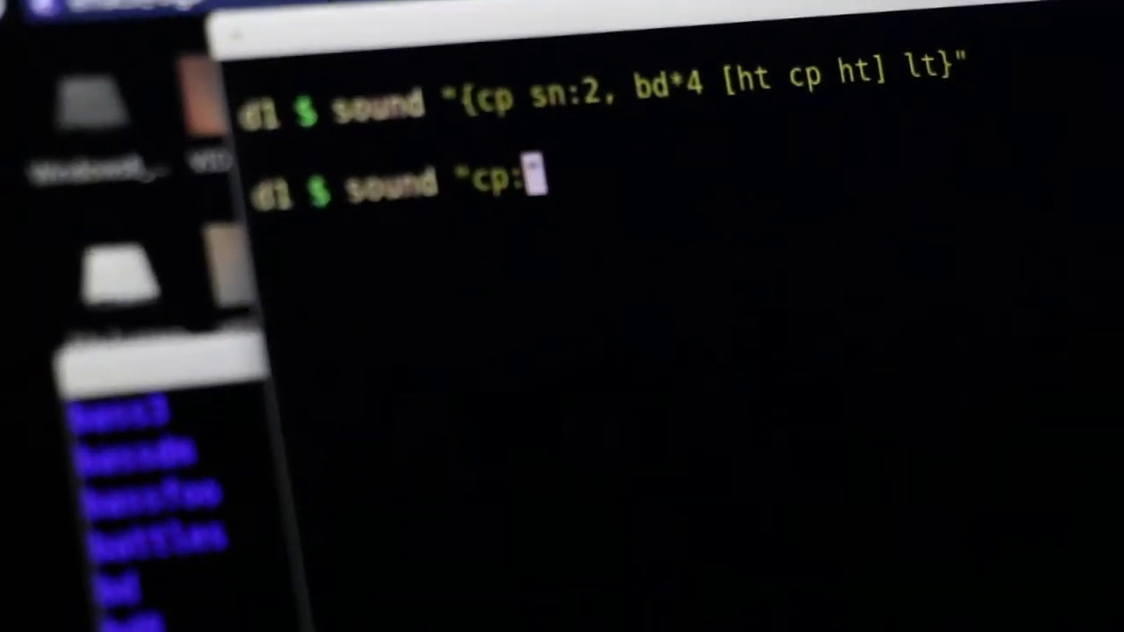
type("1\"")
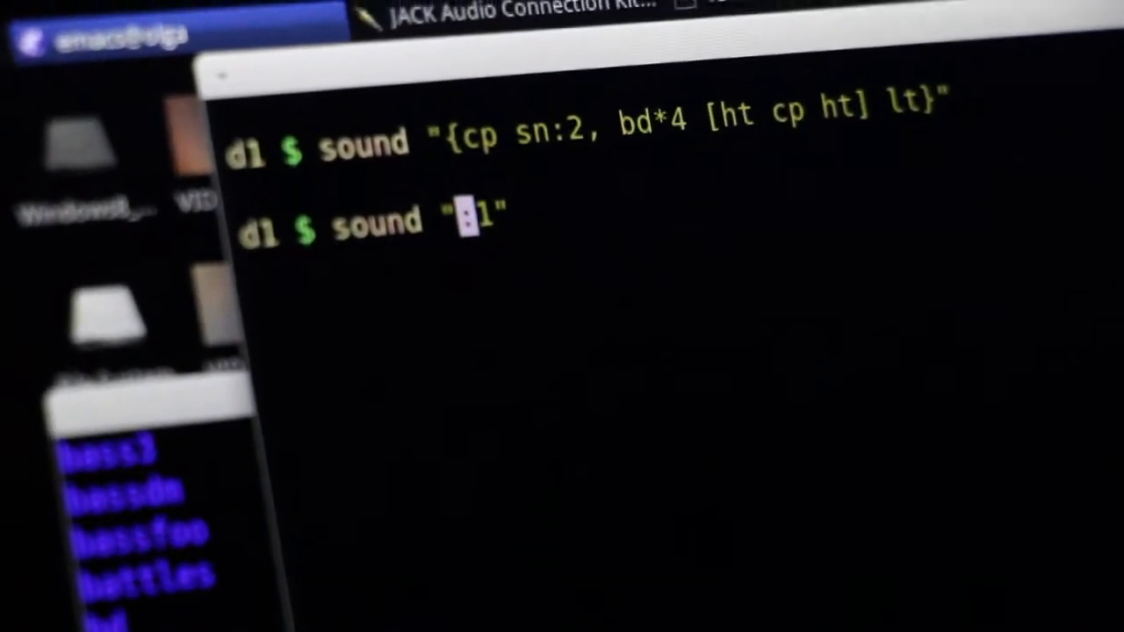
type("numbers")
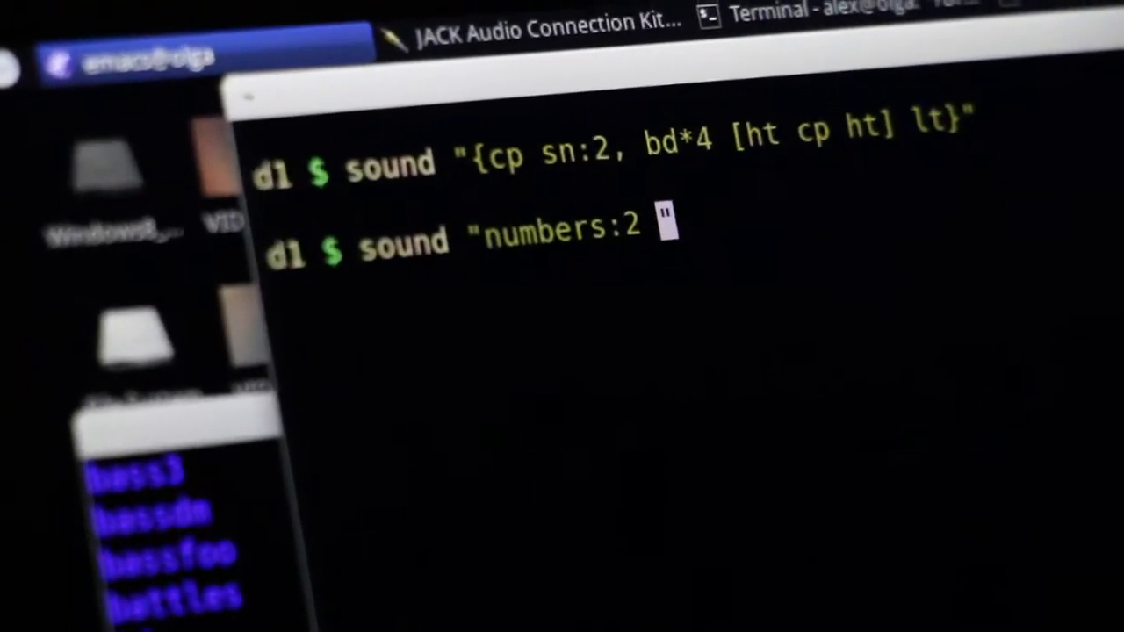
type("numbers:5")
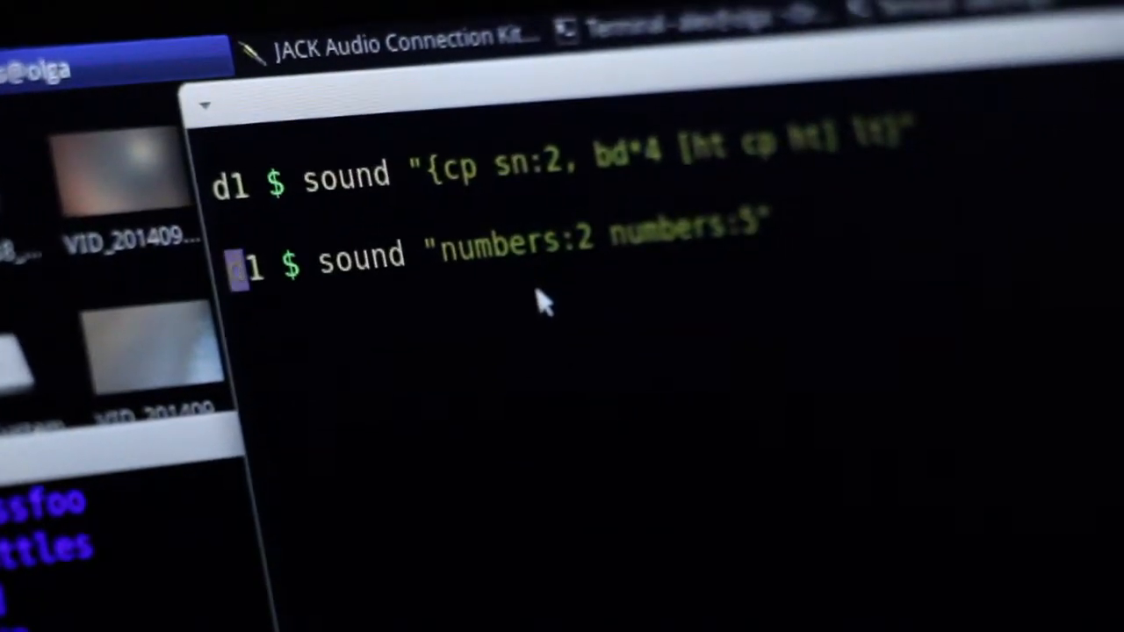
type("hush")
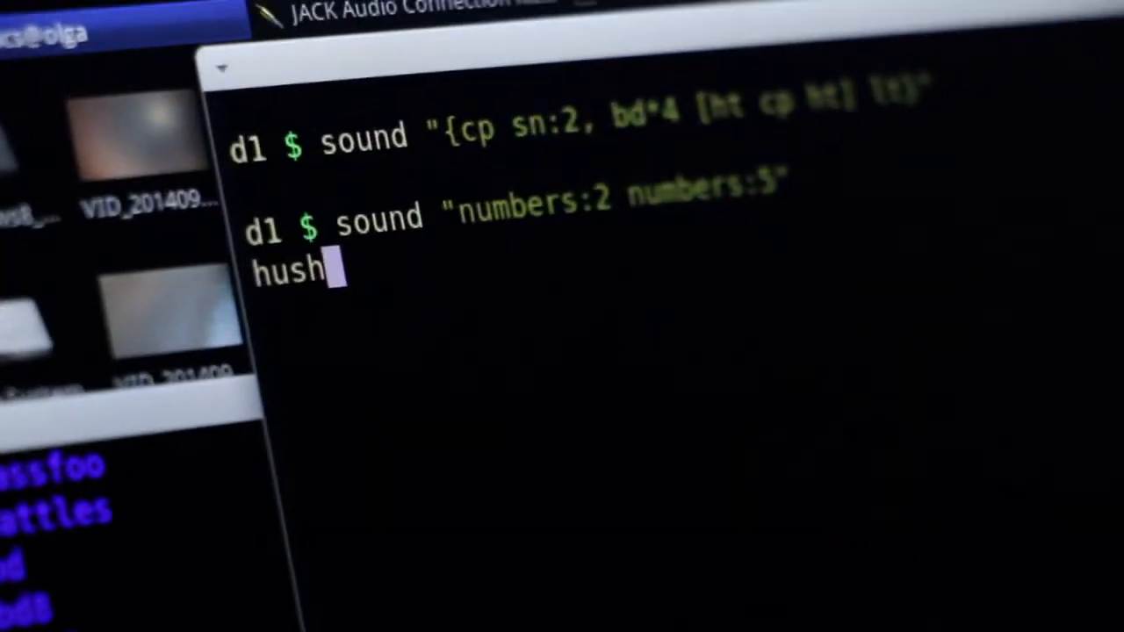